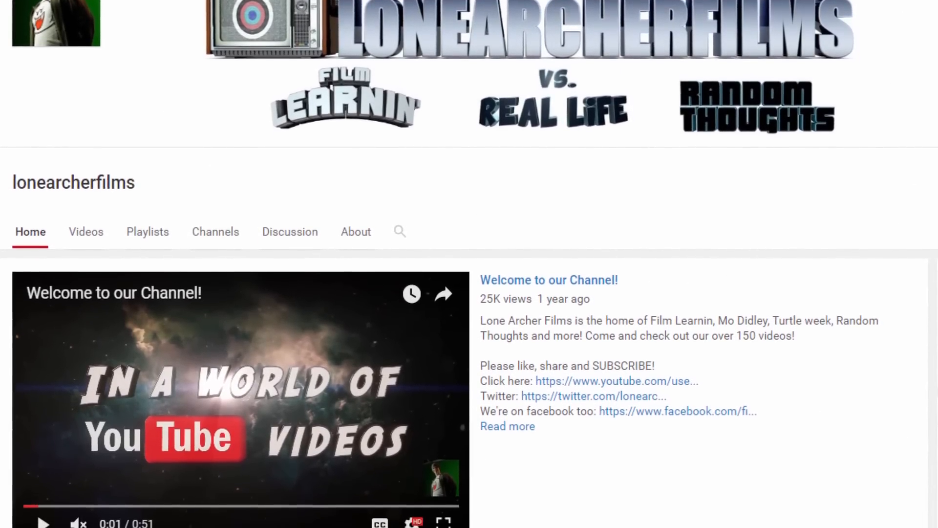
Step: Scroll down the lonearcherfilms videos list through the Flash After Effects tutorials
scroll(down, 3)
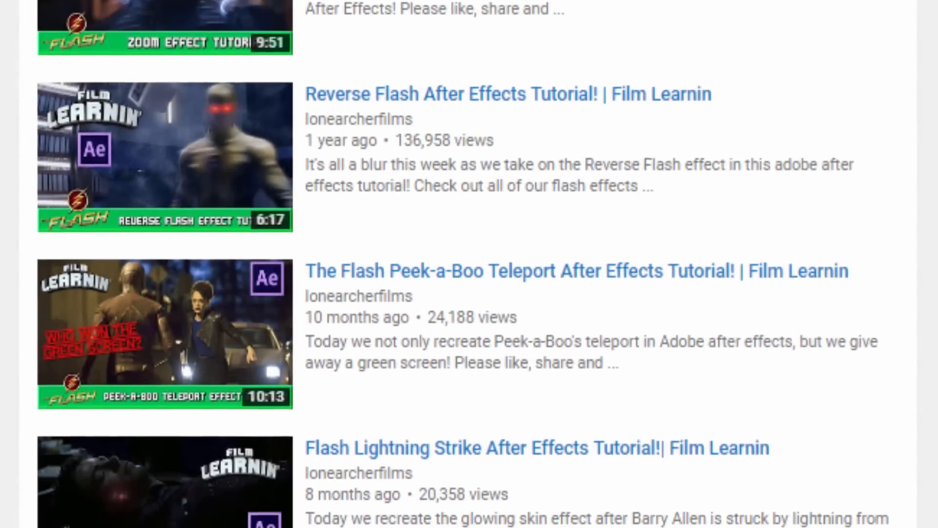
scroll(down, 3)
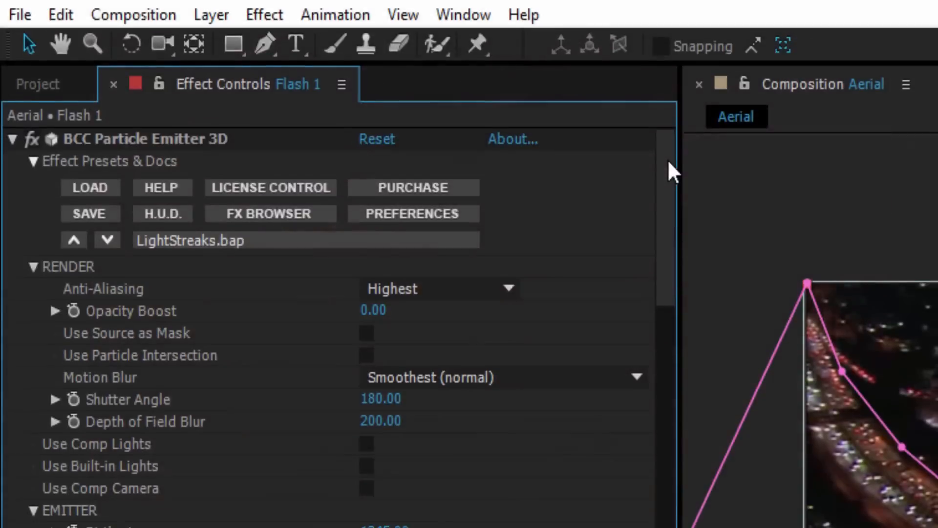
scroll(down, 3)
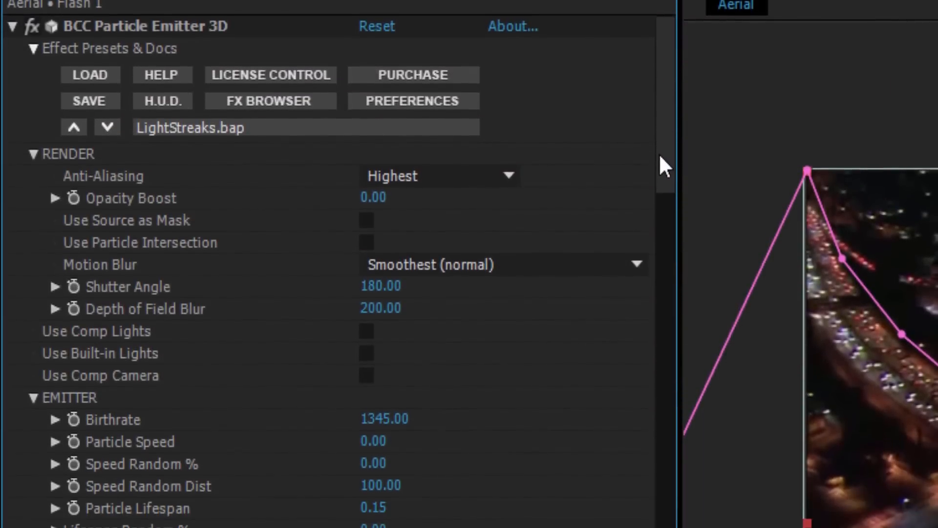
scroll(down, 3)
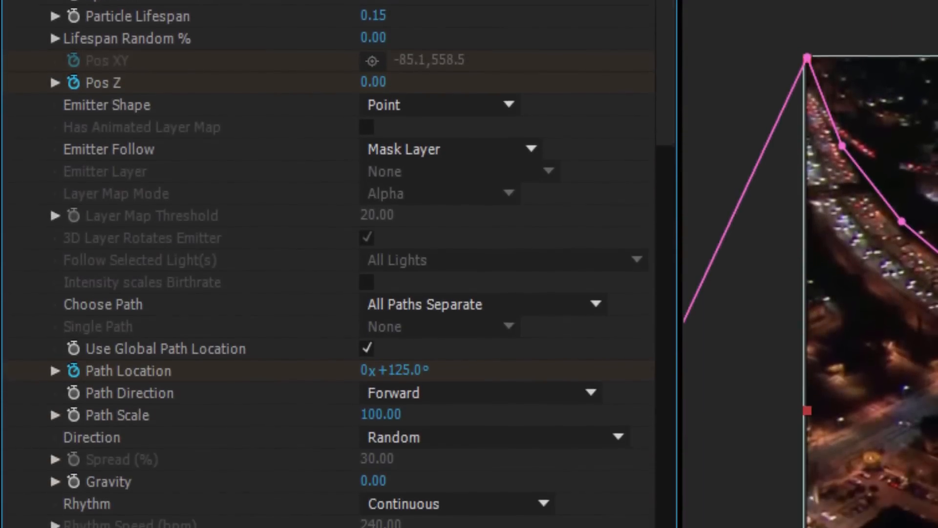
scroll(down, 3)
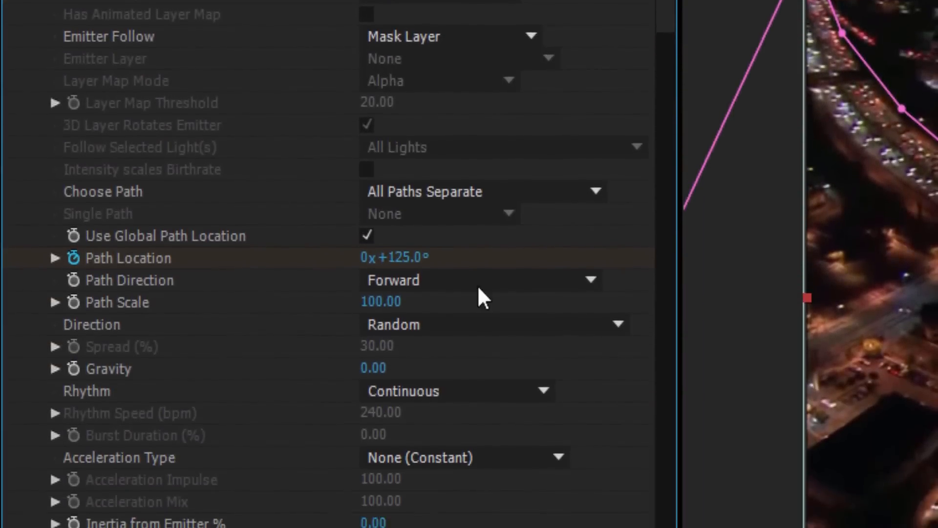
scroll(down, 3)
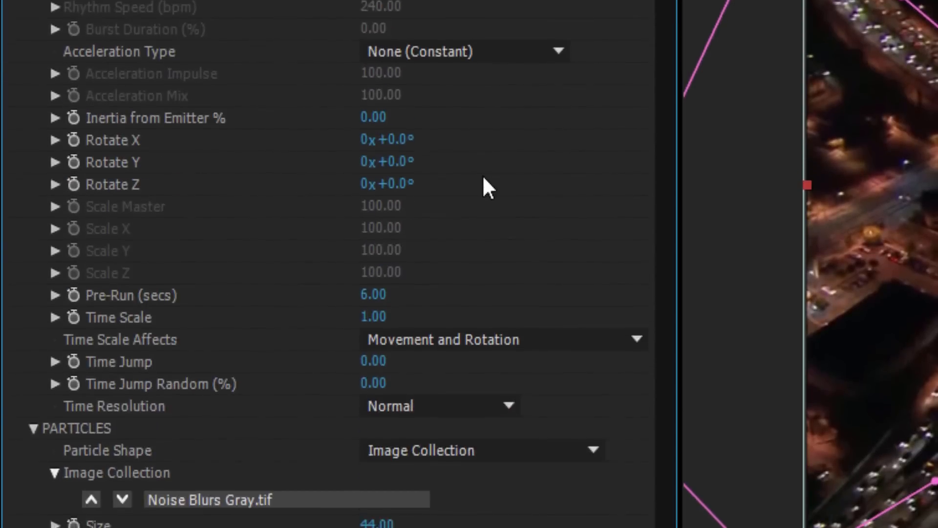
scroll(down, 3)
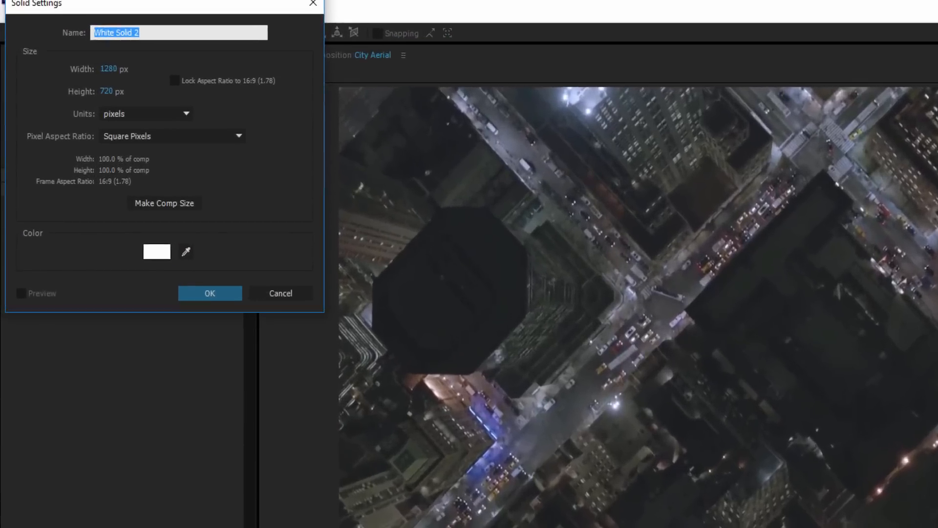
Step: Confirm the new full-frame white solid and name it Particles
click(210, 293)
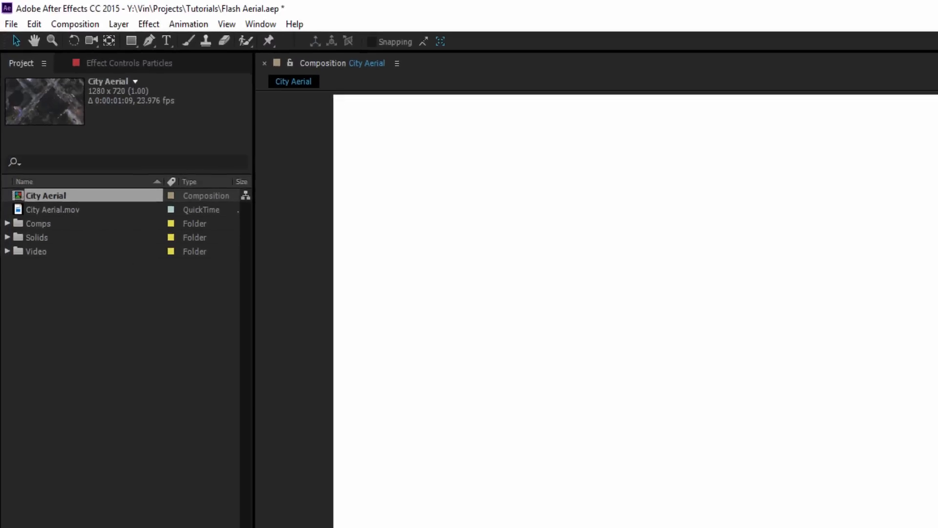
text(partic)
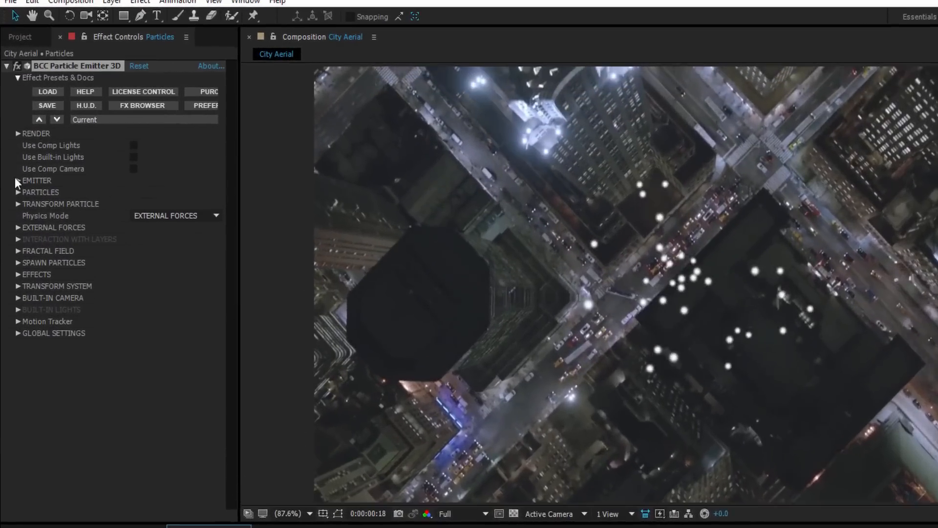
Step: Set the PARTICLES image to Noise Blurs Gray.tif with Add blend mode
click(18, 192)
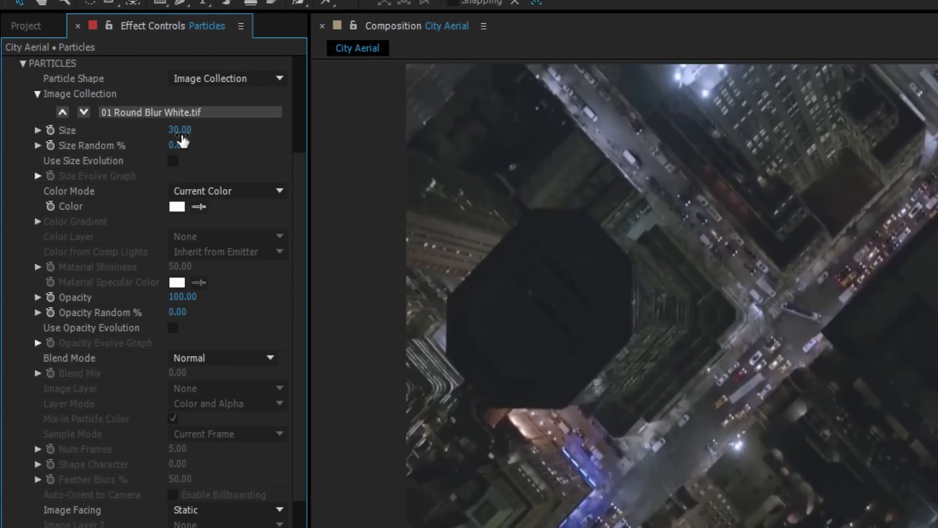
double_click(179, 130)
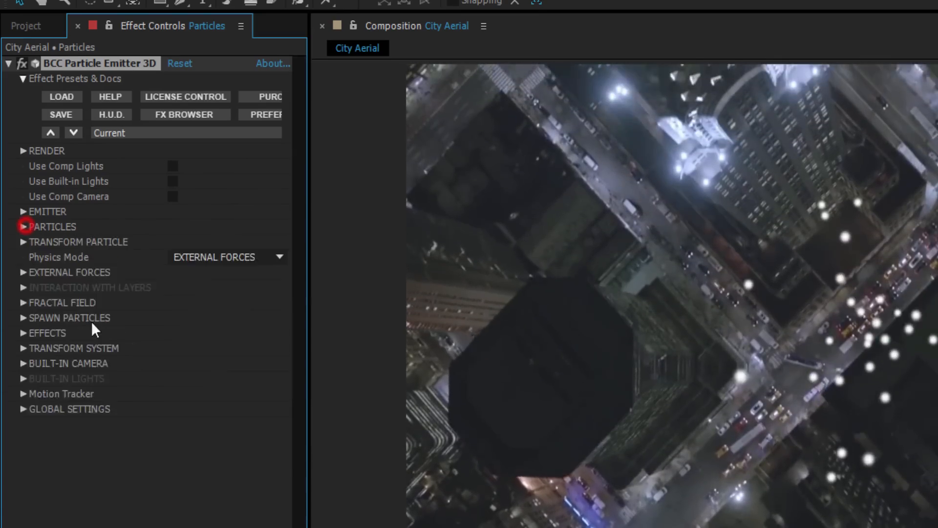
click(109, 132)
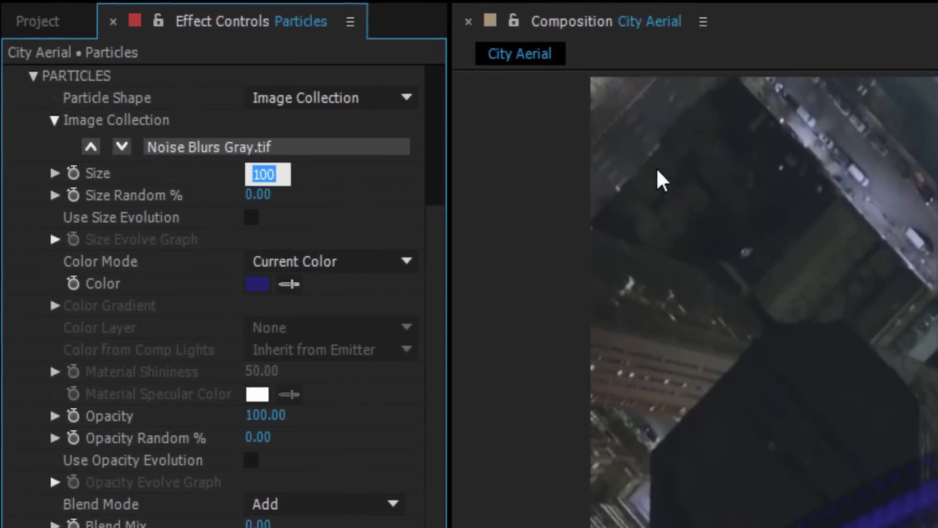
Step: Set particle Size to 44 and Color Mode to Gradient Evolve
text(44.)
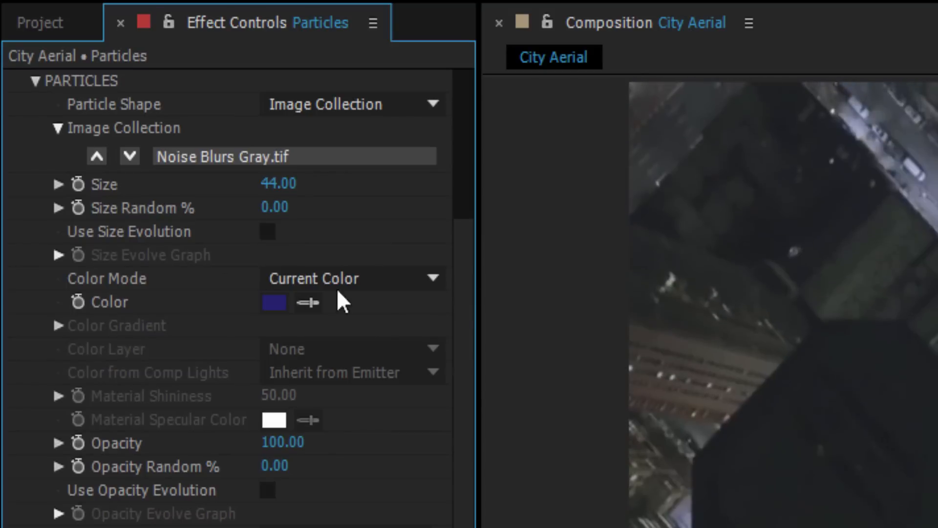
click(351, 277)
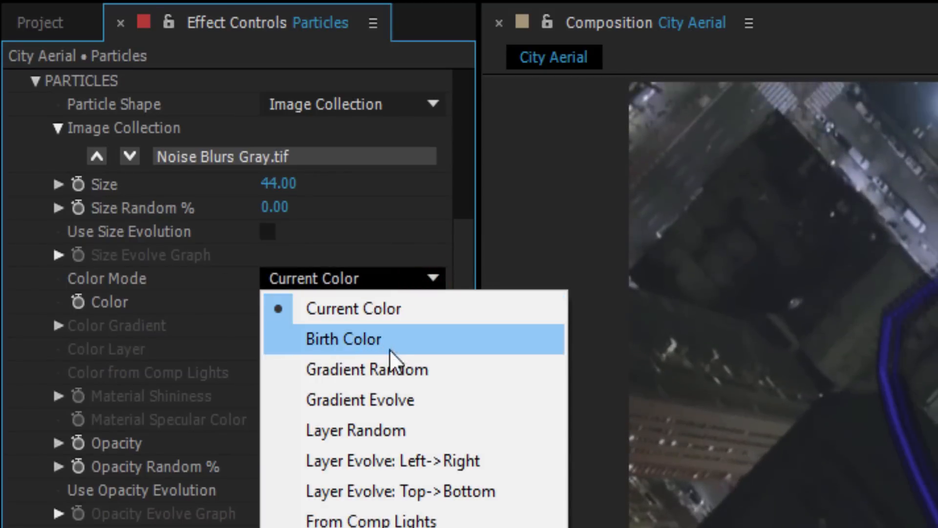
mouse_move(413, 399)
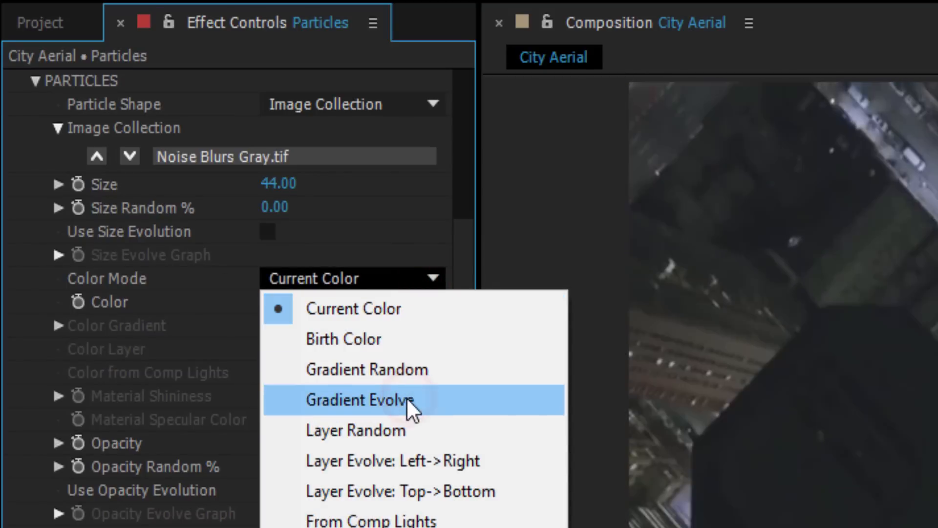
click(360, 399)
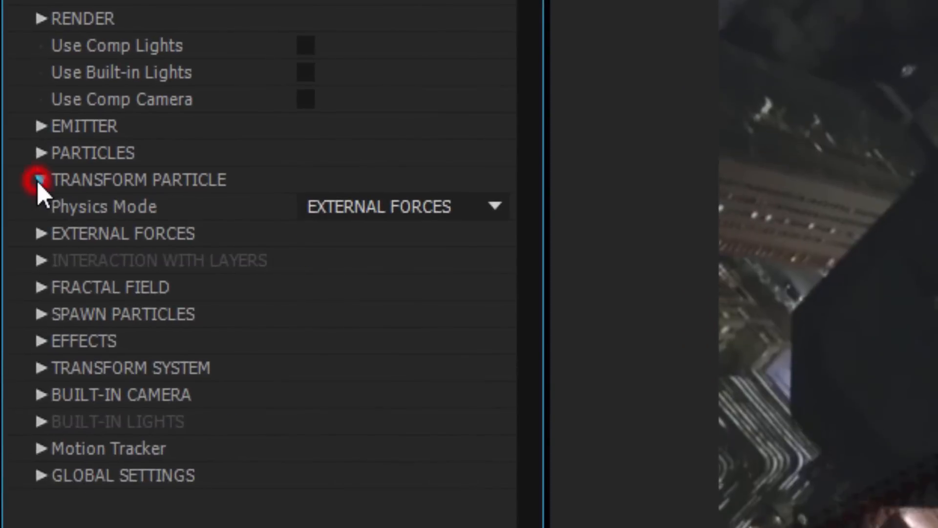
Step: Adjust TRANSFORM PARTICLE scale and keyframe Pos XY so the streak crosses the city
click(39, 180)
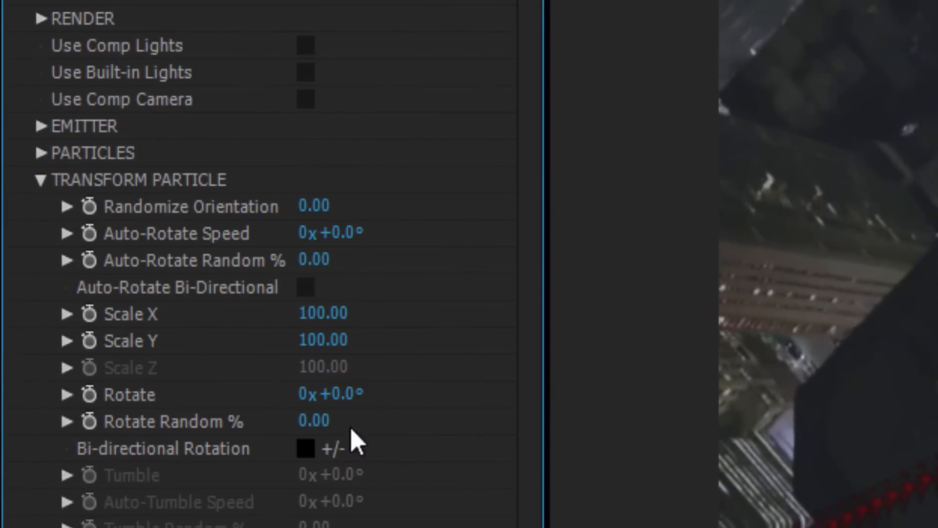
click(323, 393)
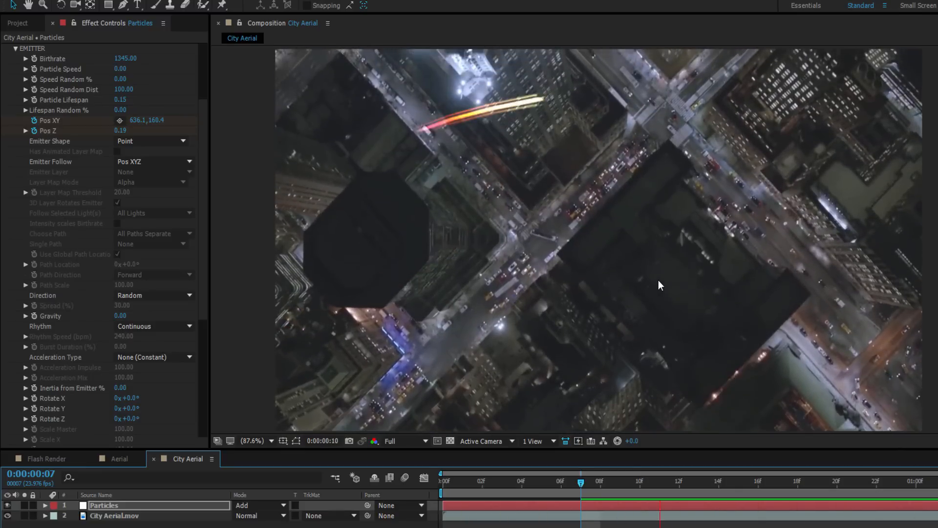
Step: Set Emitter Follow to Mask Layer
click(776, 481)
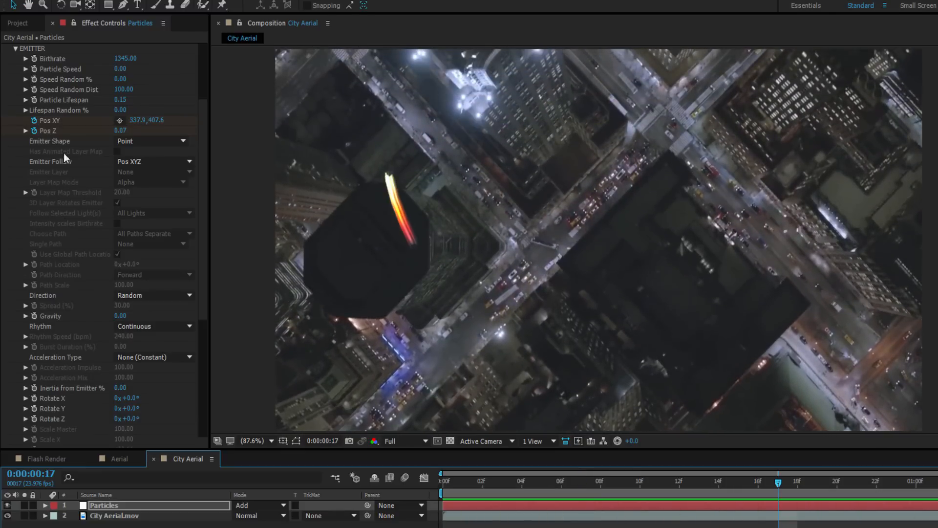
click(152, 161)
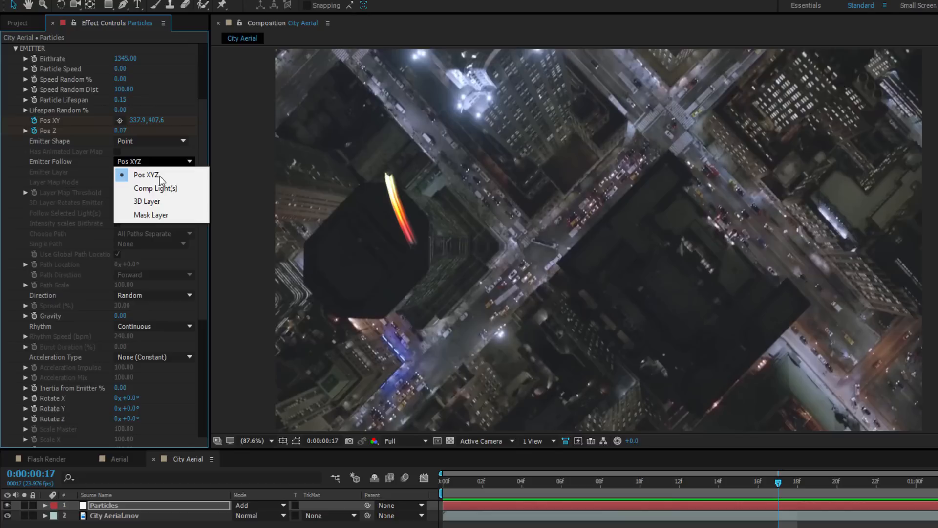
mouse_move(146, 174)
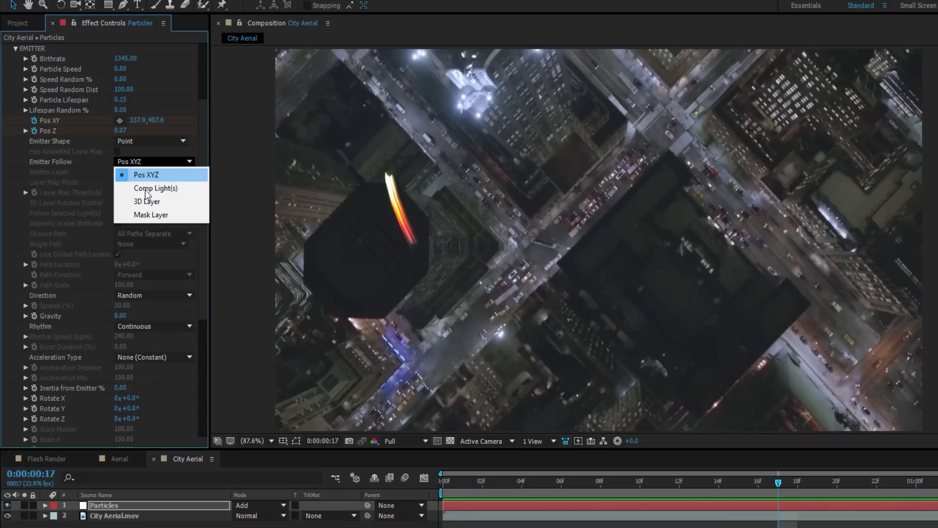
mouse_move(151, 215)
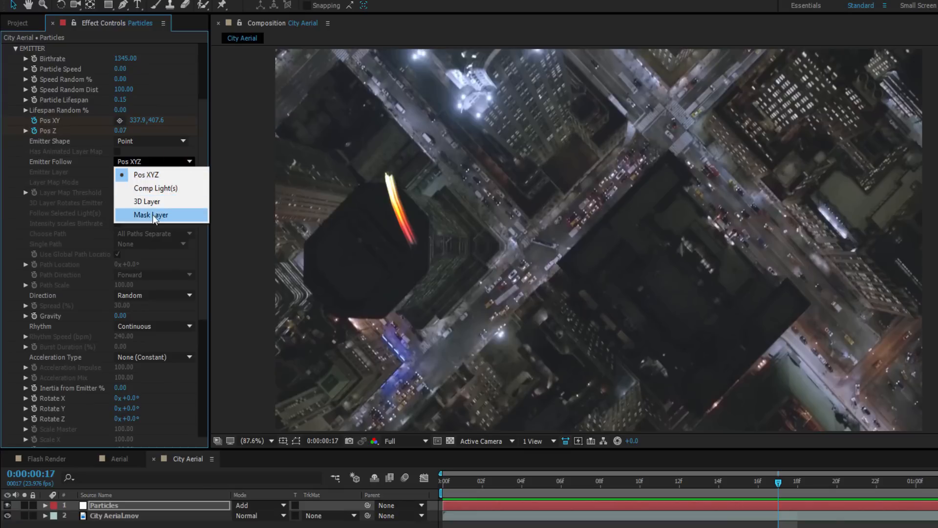
click(150, 215)
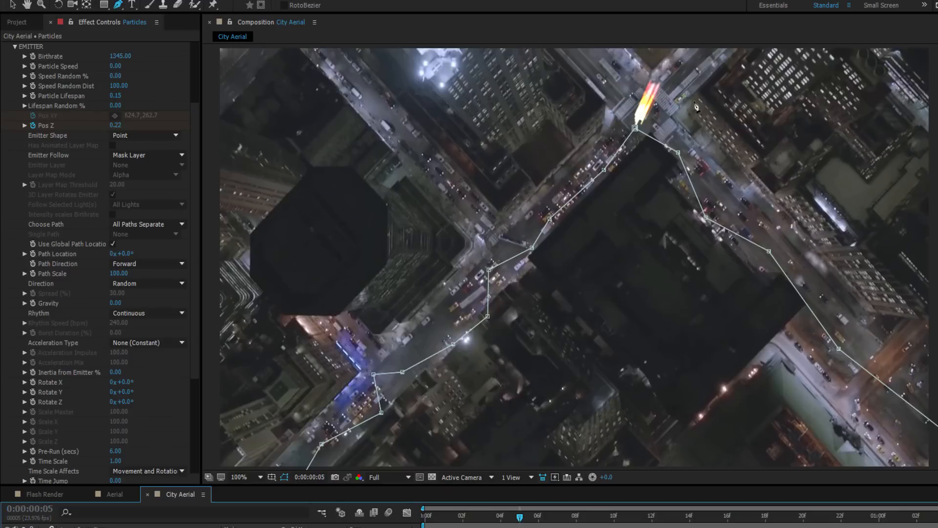
Step: Shape the RotoBezier mask path along the city streets on the Particles layer
drag(519, 516, 556, 516)
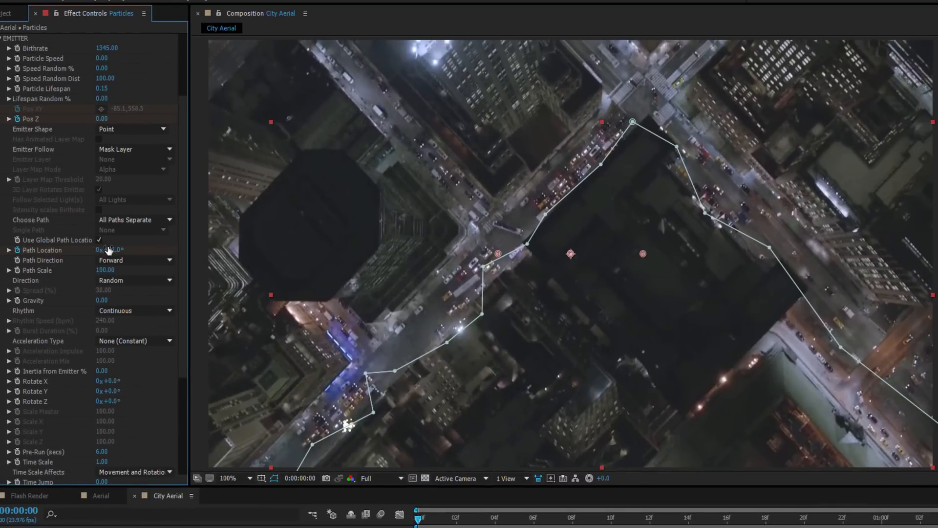
Step: Keyframe Path Location at different frames so the streak travels the street mask
drag(417, 517, 454, 517)
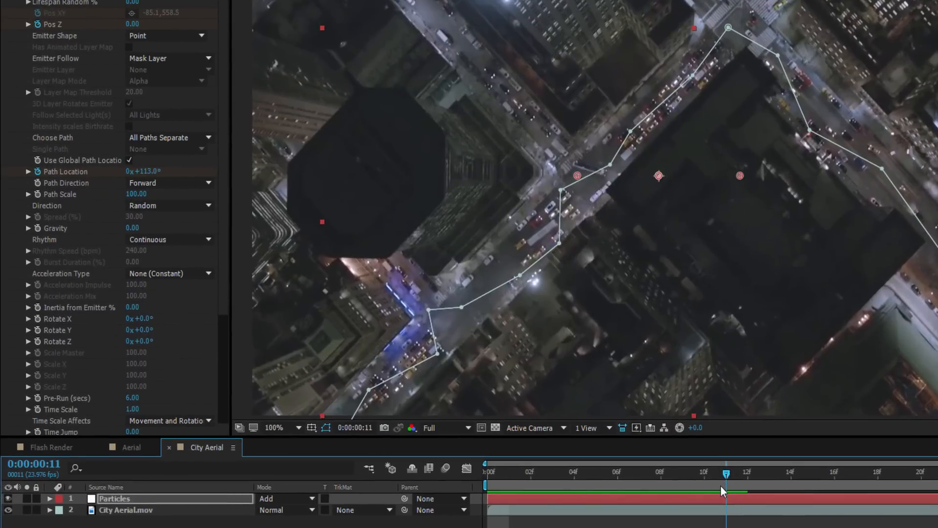
click(747, 474)
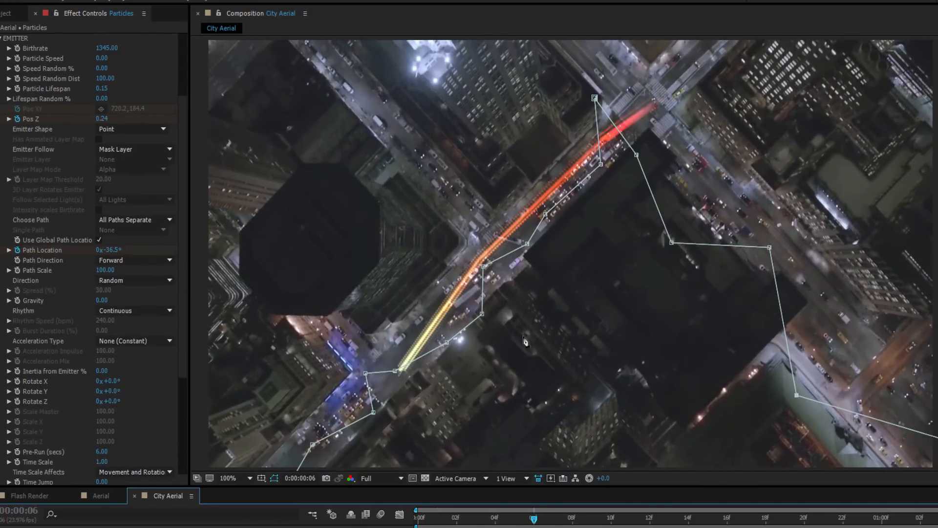
mouse_move(352, 323)
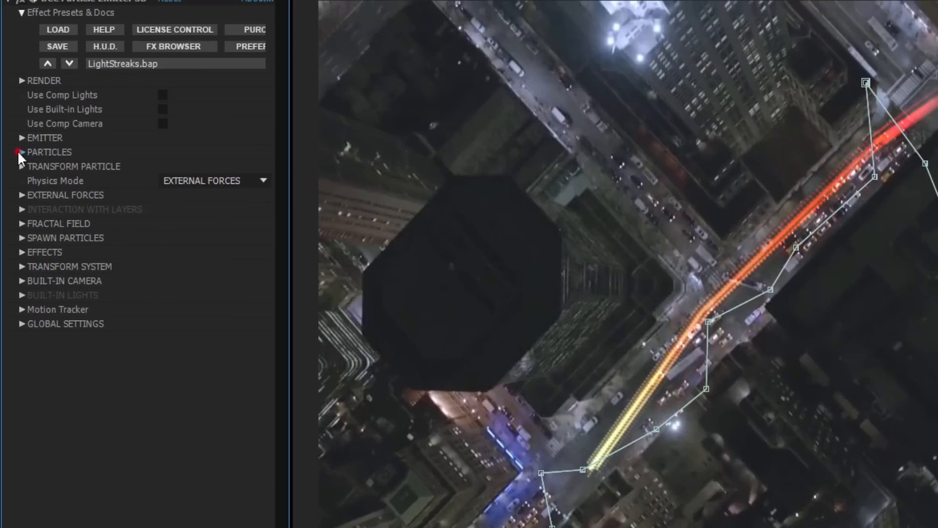
Step: Reassign the Color Gradient swatches to white, yellow, orange and dark red
click(22, 152)
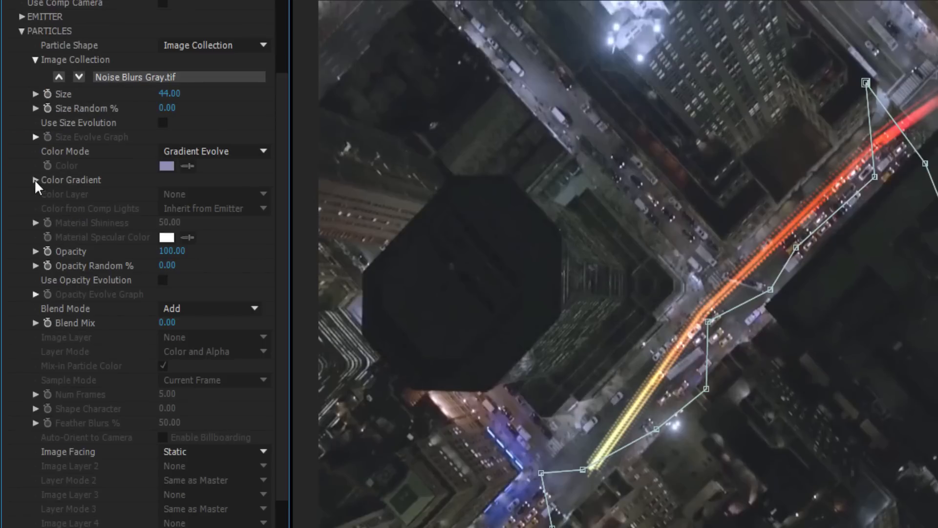
click(35, 179)
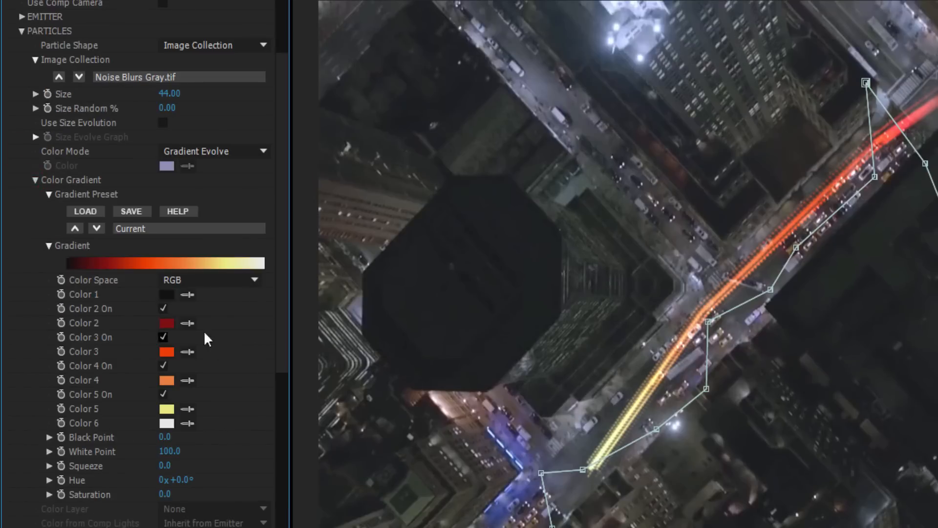
click(166, 323)
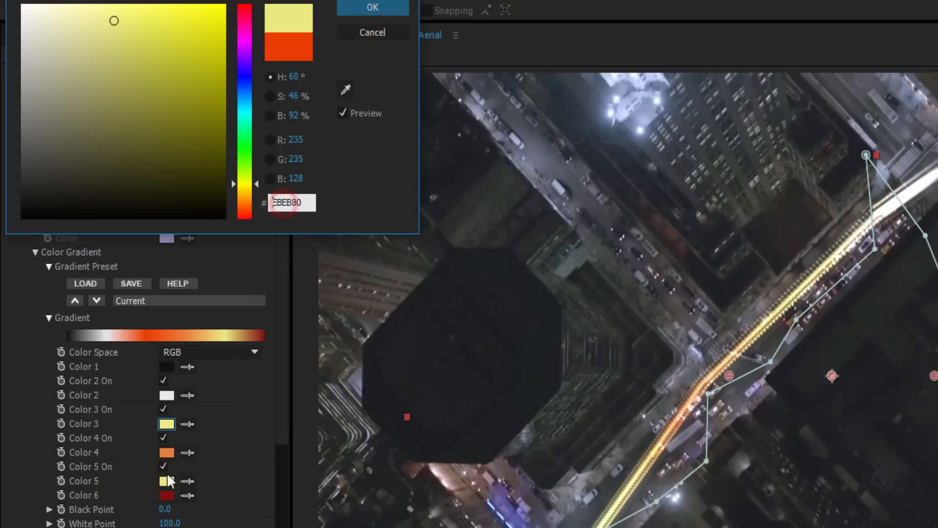
click(371, 7)
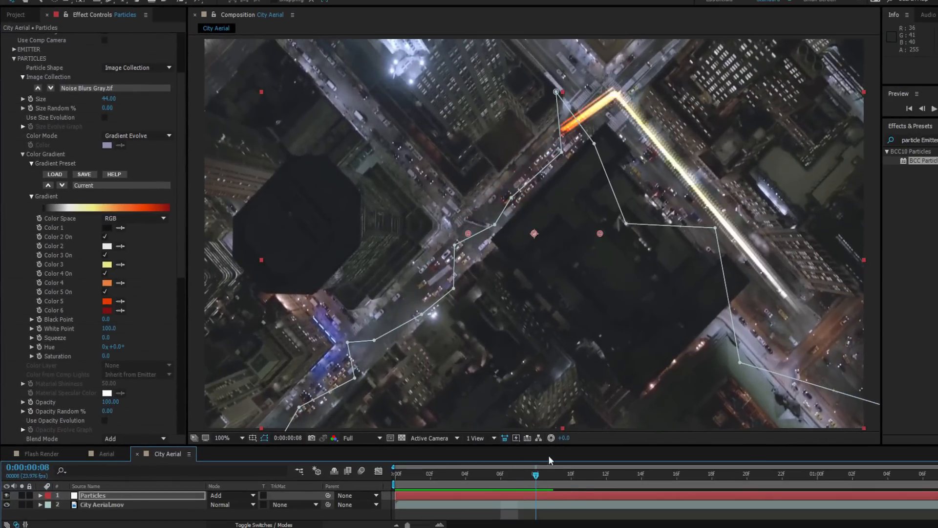
Step: Scrub the timeline to preview the streak along the streets, then refocus City Aerial
drag(535, 474, 483, 474)
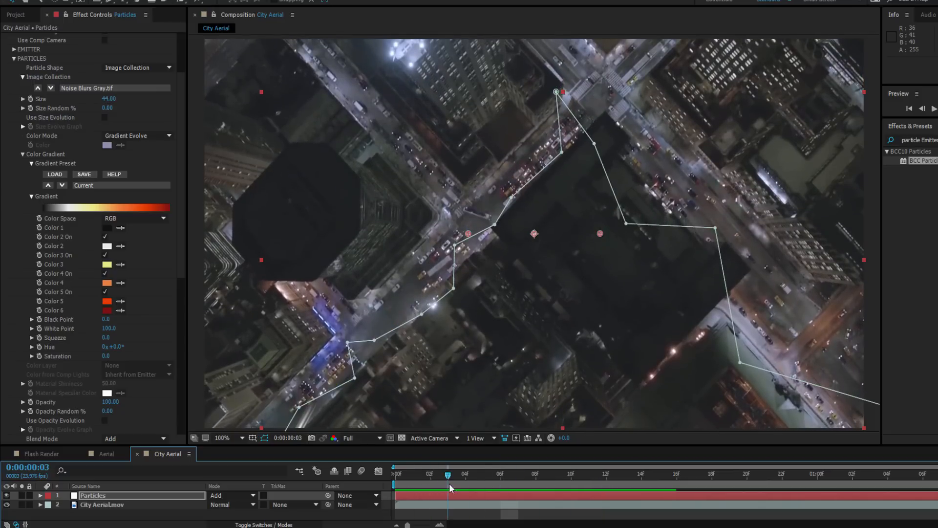
drag(448, 474, 571, 474)
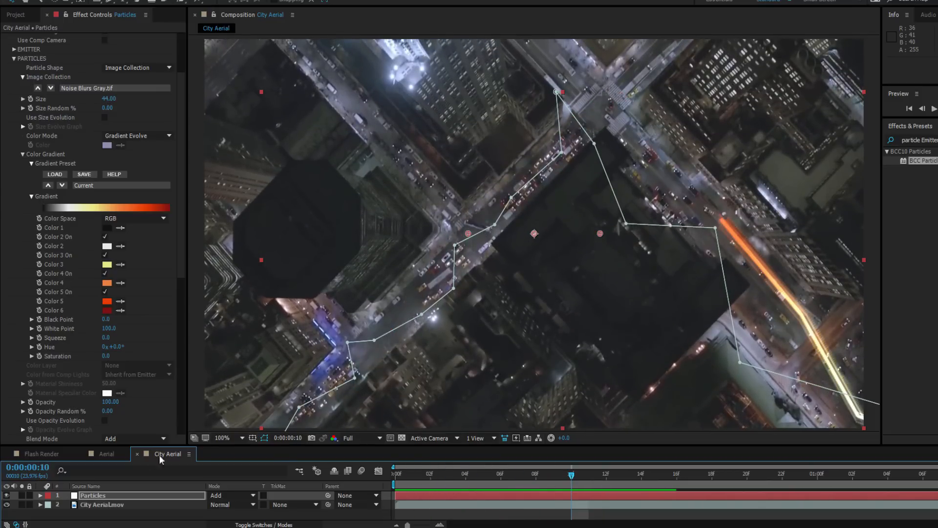
click(92, 412)
text(bcc fast film g)
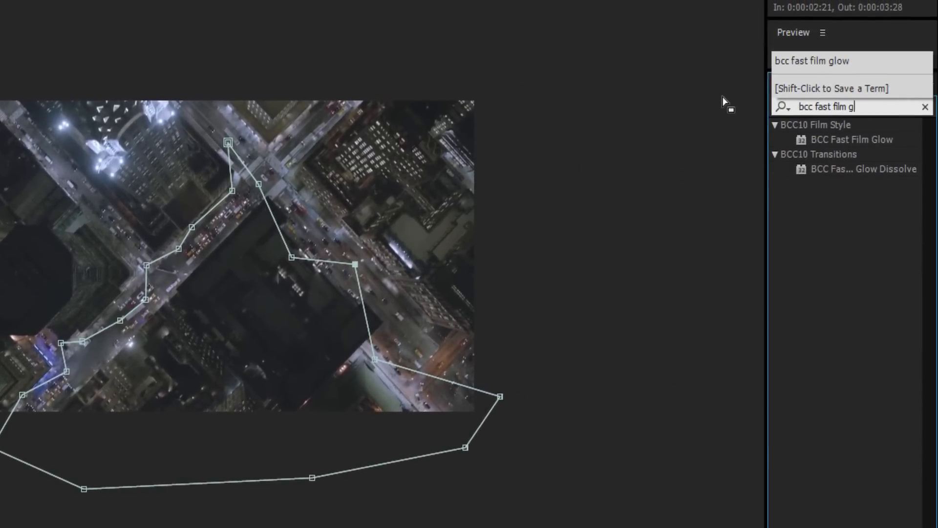
Step: Apply BCC Fast Film Glow to the Particles streak, with glow intensity at 244
text(lo)
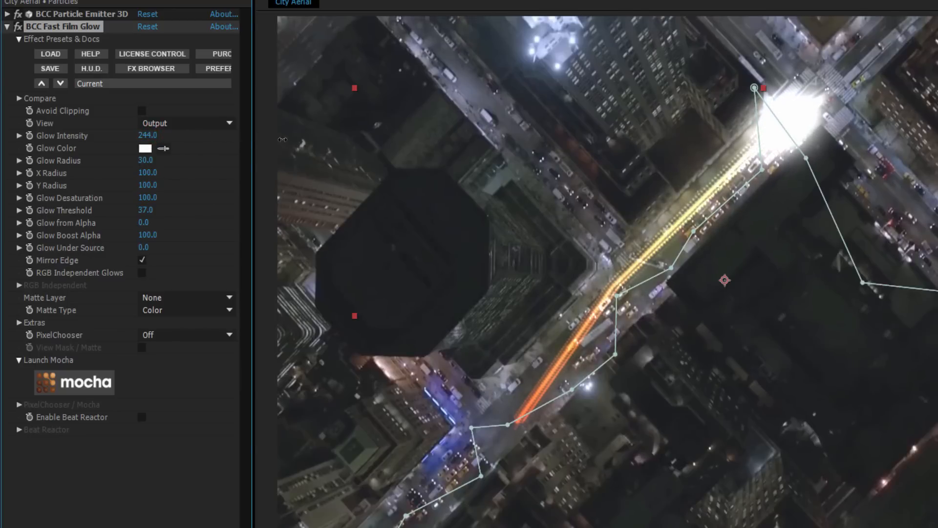
click(142, 148)
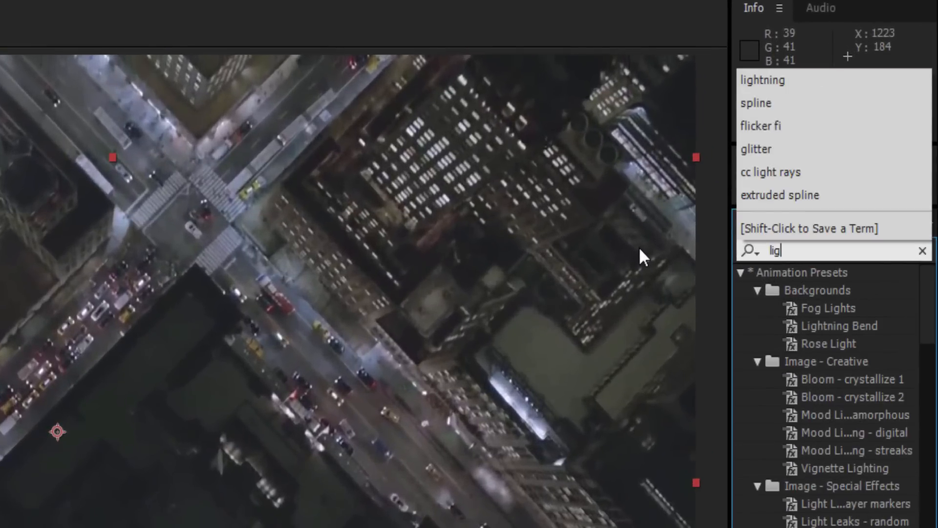
Step: Apply BCC Lightning, hide its H.U.D., and drag the Source point to the path's top vertex
text(lightning)
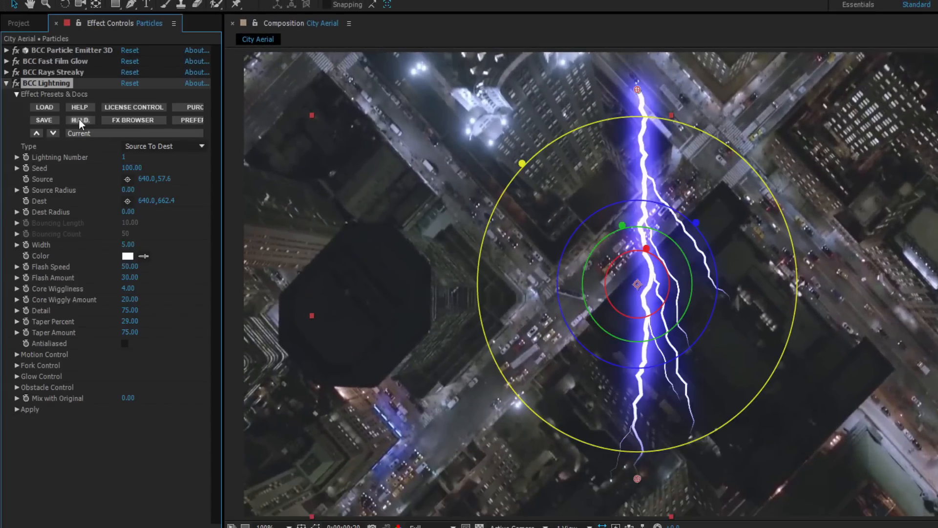
click(80, 121)
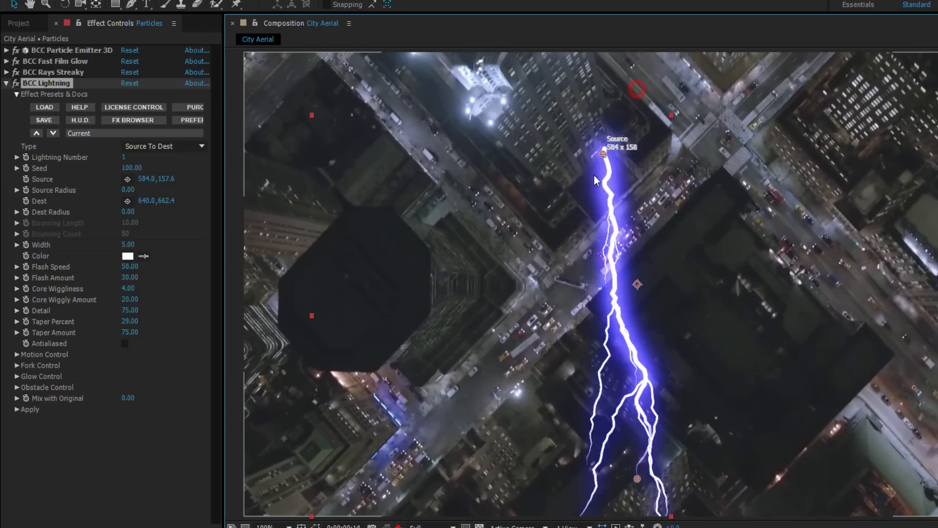
drag(603, 155, 658, 123)
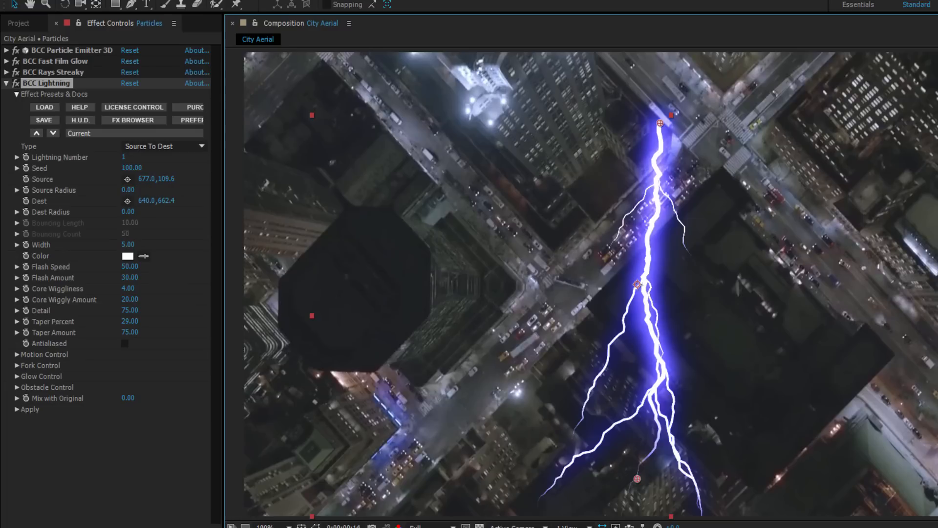
mouse_move(131, 165)
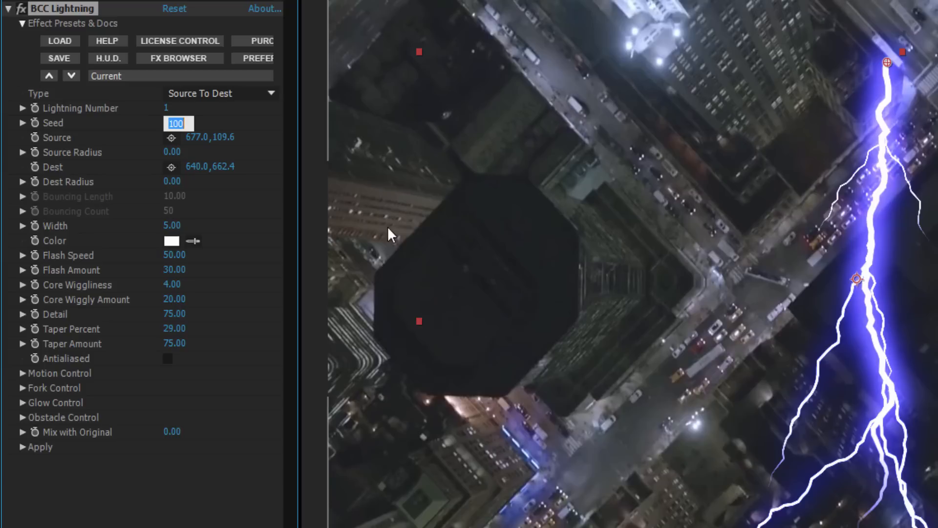
Step: Set BCC Lightning width 1.5, flash amount 51, core wiggliness 2.01, and taper values 3 and 63
text(1.50)
click(177, 255)
text(17)
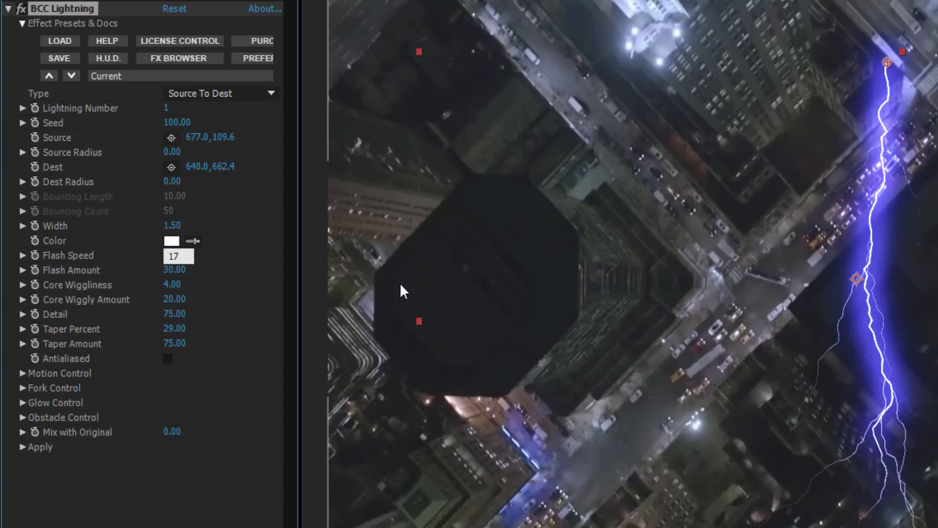
text(51)
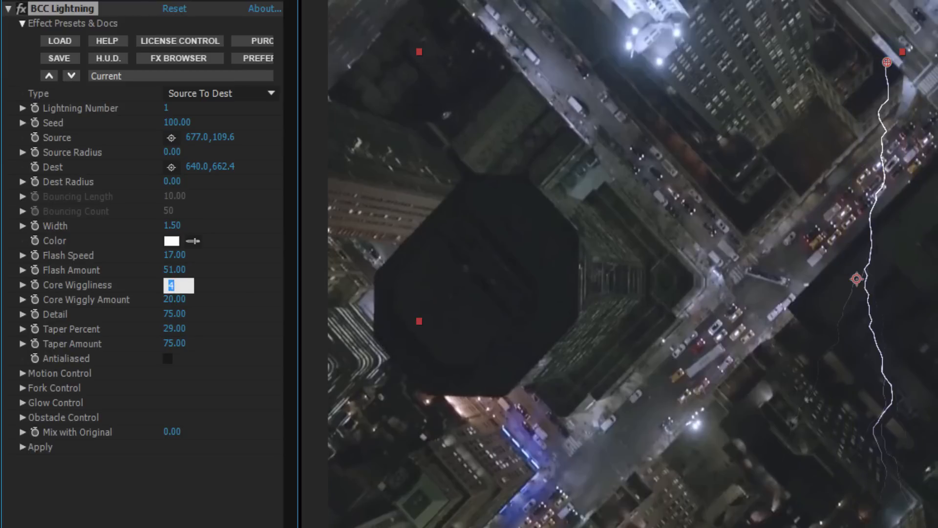
text(2.01)
click(179, 299)
text(9)
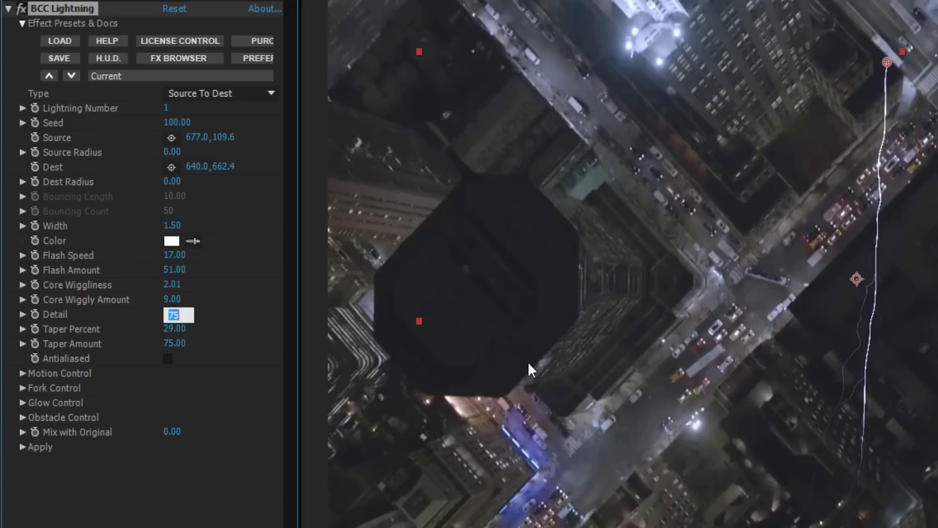
text(31)
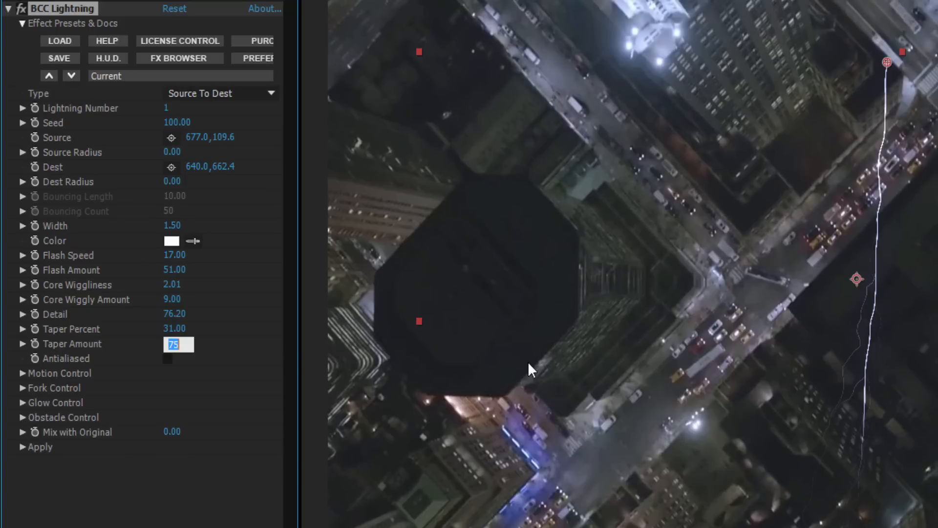
text(63.00)
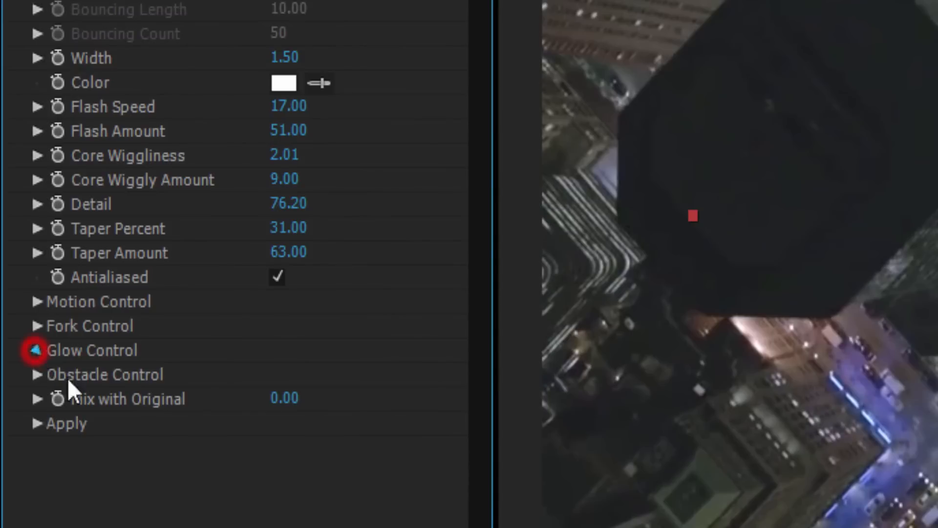
Step: In Glow Control, make the inner glow yellow at width 17 and the outer glow red at 27
click(34, 350)
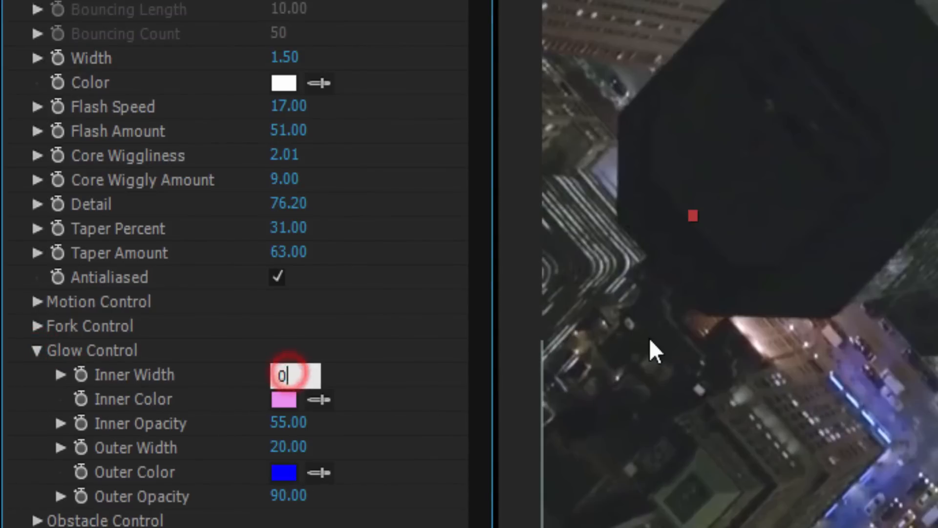
click(282, 399)
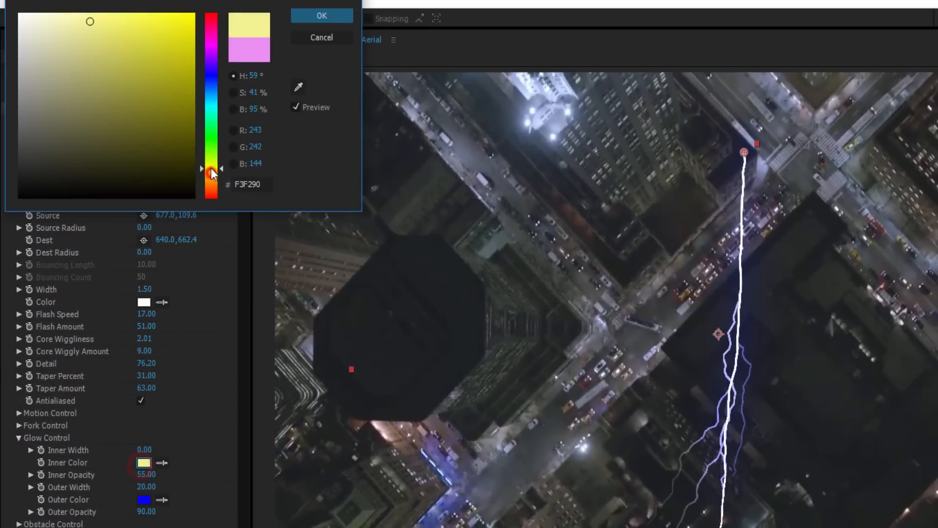
click(321, 15)
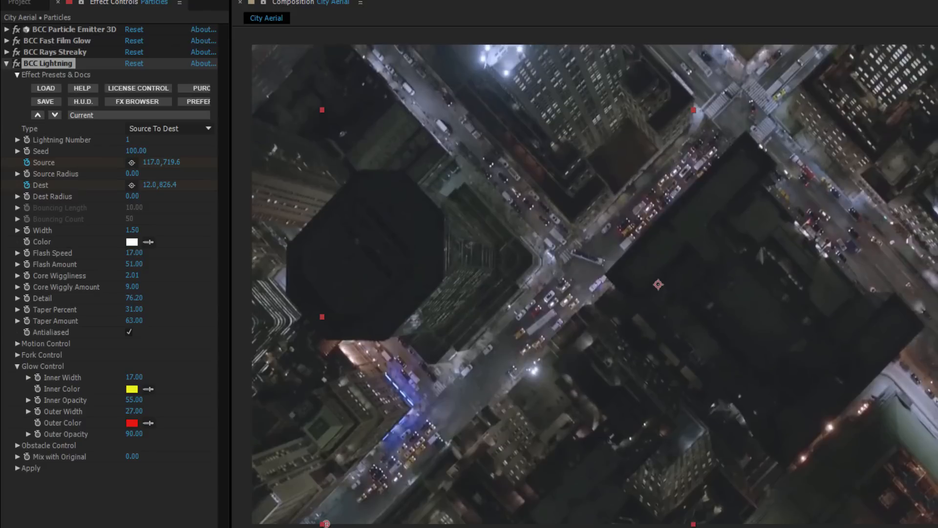
Step: Drag the lightning's Source and Dest points onto the streak's tail and head
drag(658, 285, 353, 463)
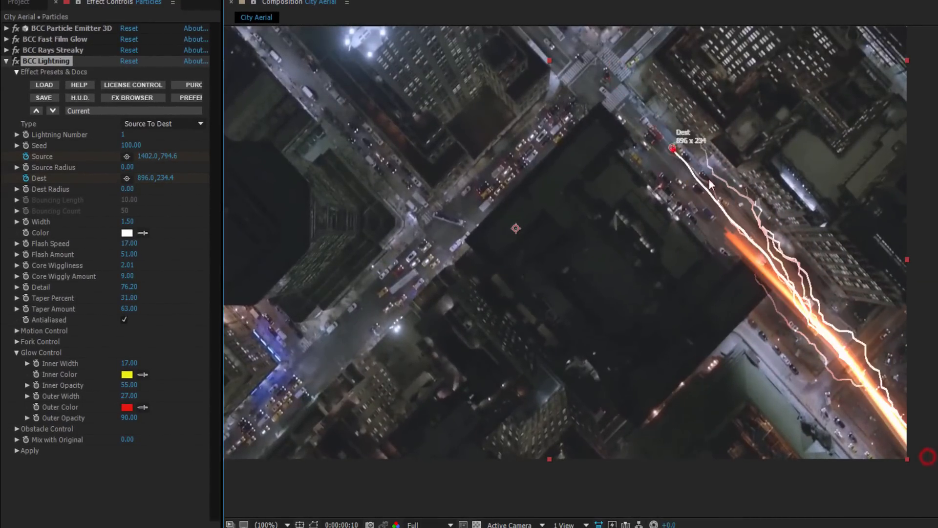
drag(673, 149, 627, 364)
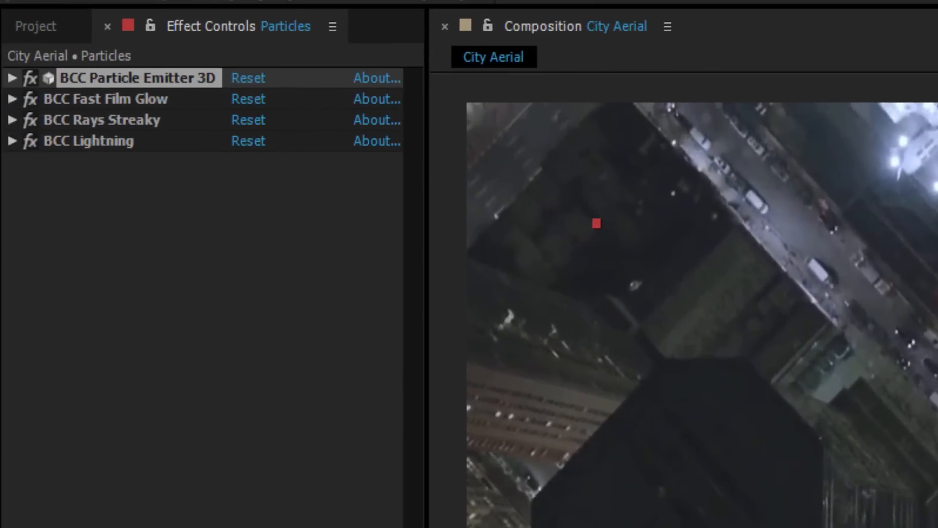
Step: Set BCC Particle Emitter 3D anti-aliasing quality, then scrub to preview the streak over the highway
click(10, 78)
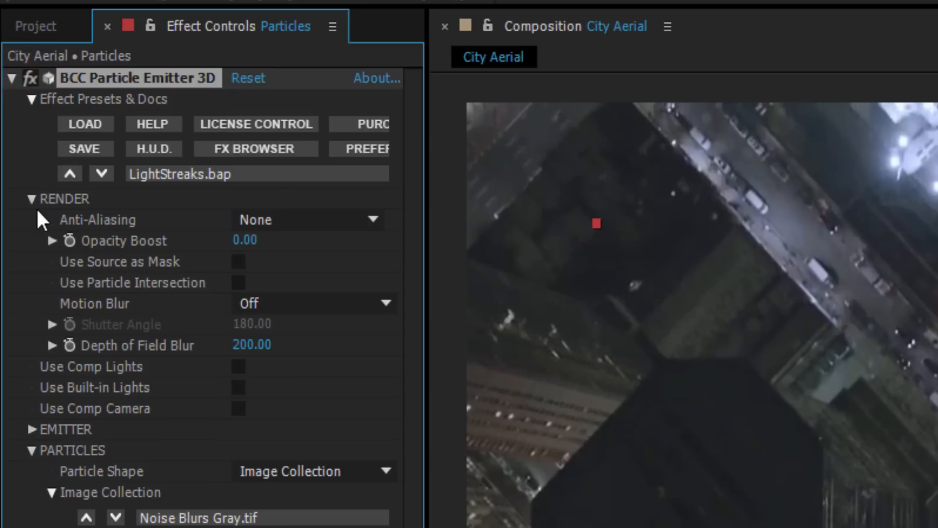
click(307, 219)
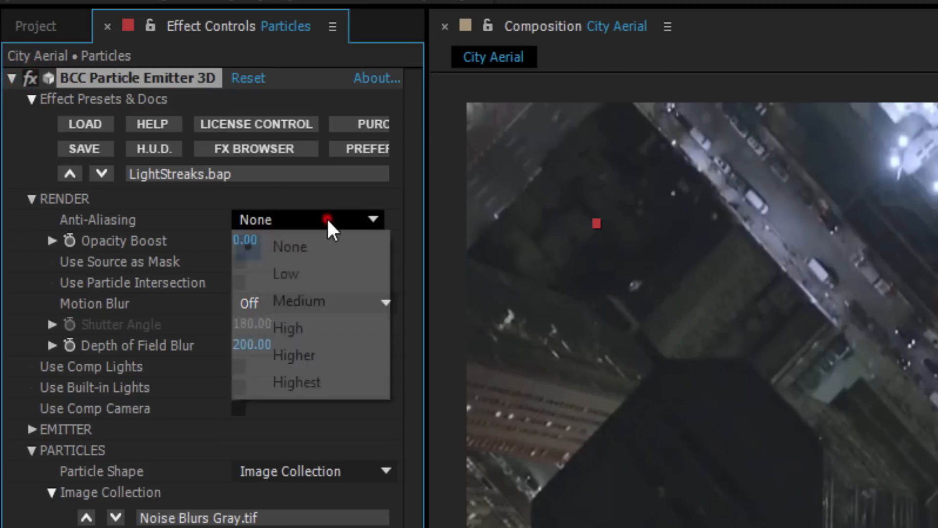
click(296, 381)
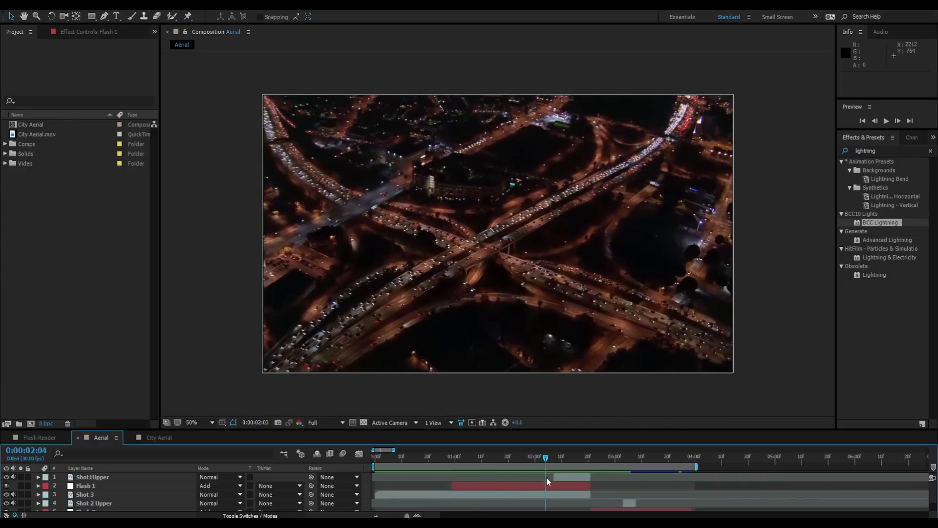
drag(545, 458, 560, 458)
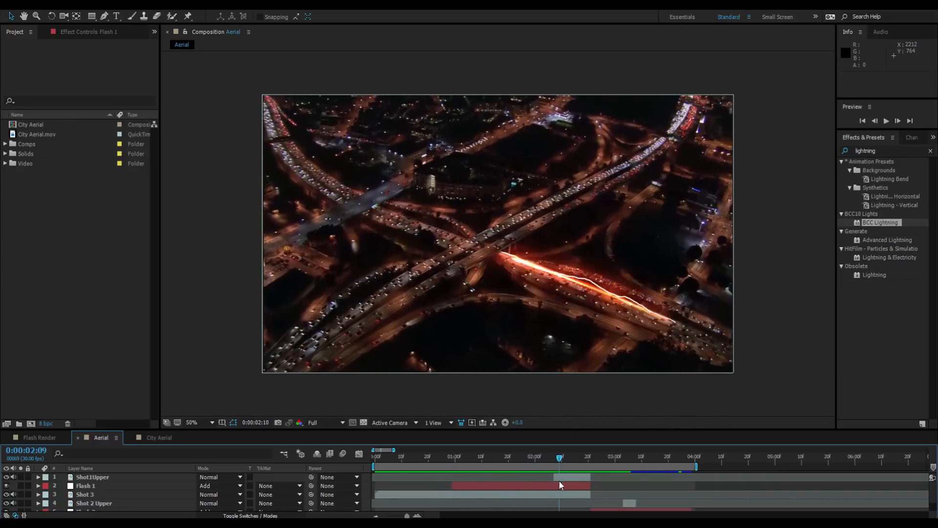